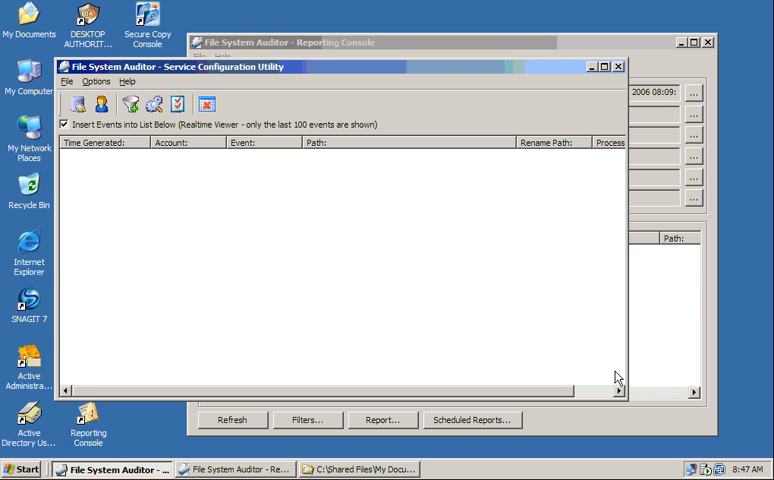
{"action": "mouse_move", "coordinate": [444, 108]}
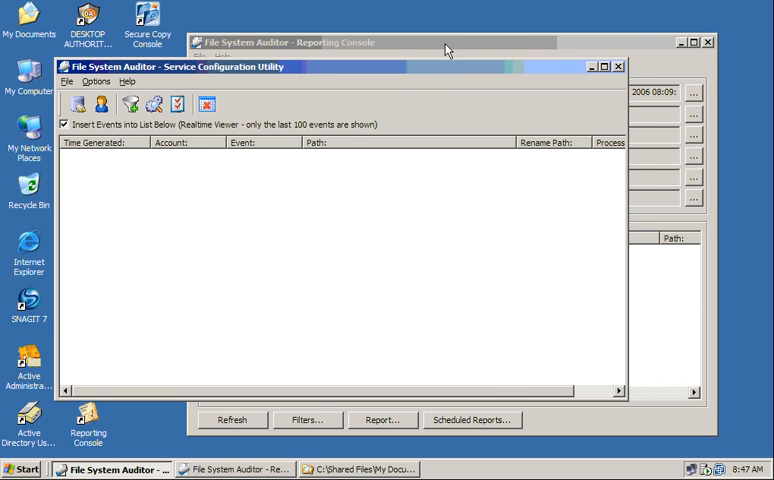
Dismiss the server, database and logon account settings unchanged, then edit the c:\shared files\* path filter.
{"action": "left_click", "coordinate": [300, 42]}
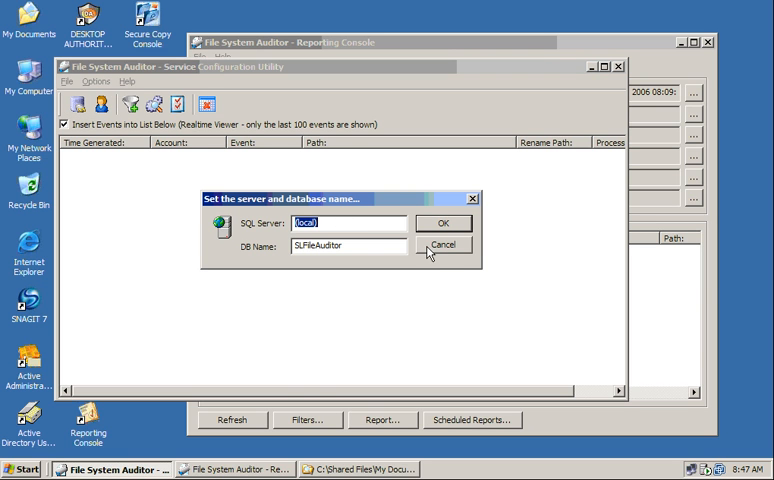
{"action": "mouse_move", "coordinate": [442, 248]}
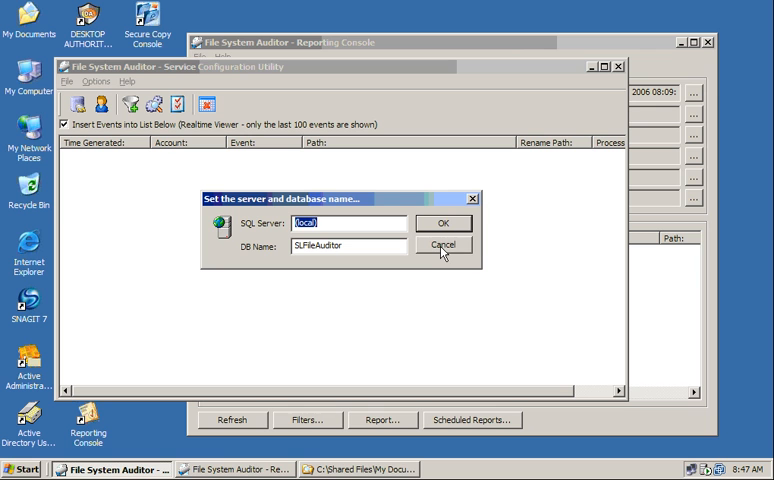
{"action": "left_click", "coordinate": [444, 244]}
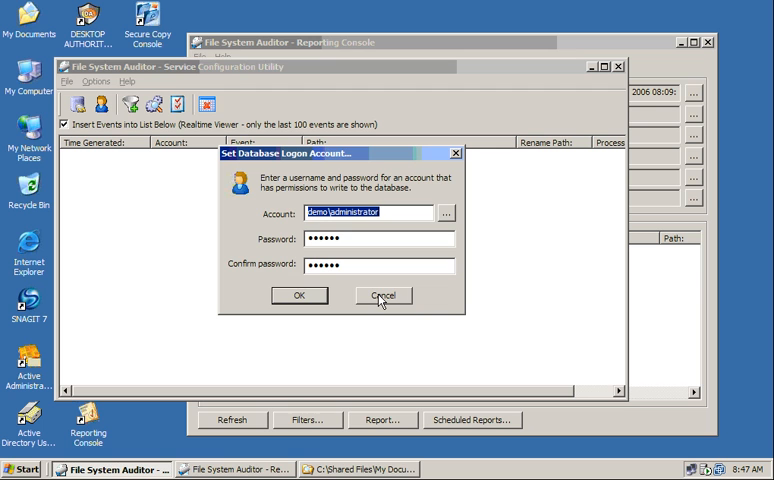
{"action": "left_click", "coordinate": [384, 294]}
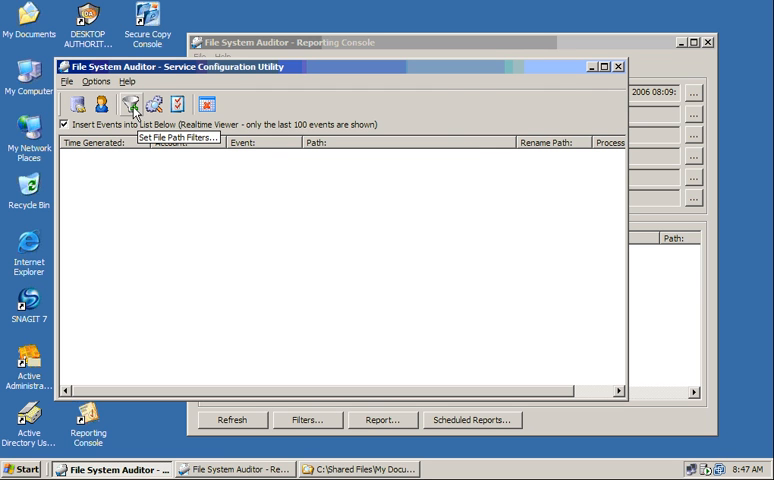
{"action": "left_click", "coordinate": [128, 104]}
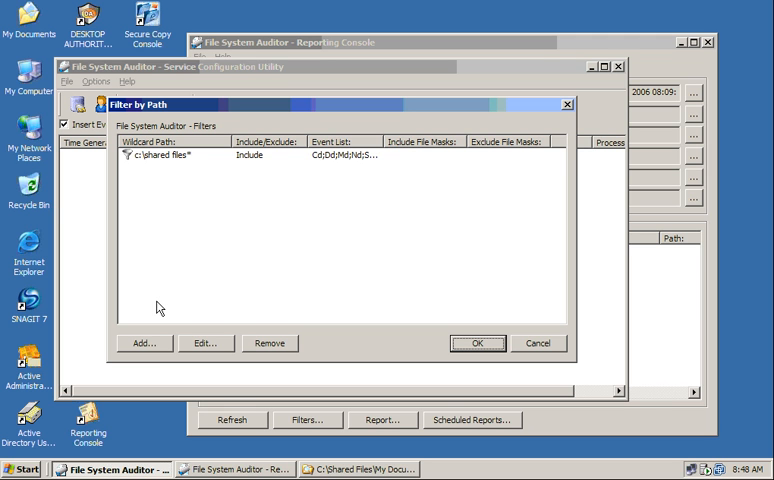
{"action": "left_click", "coordinate": [206, 344]}
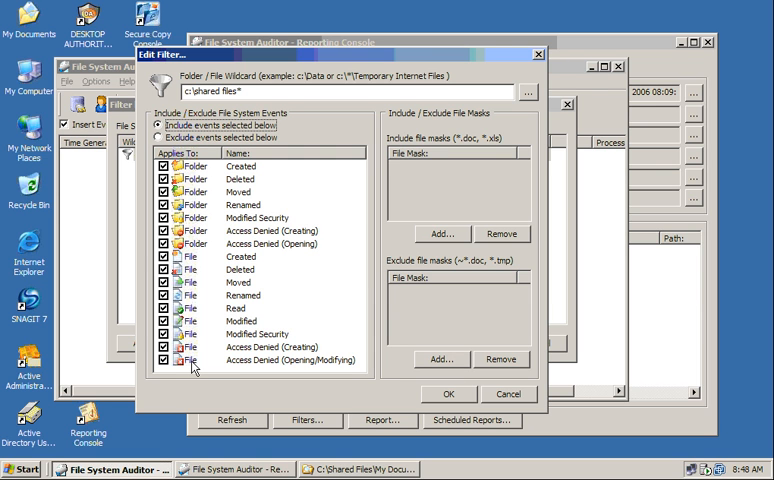
{"action": "mouse_move", "coordinate": [370, 180]}
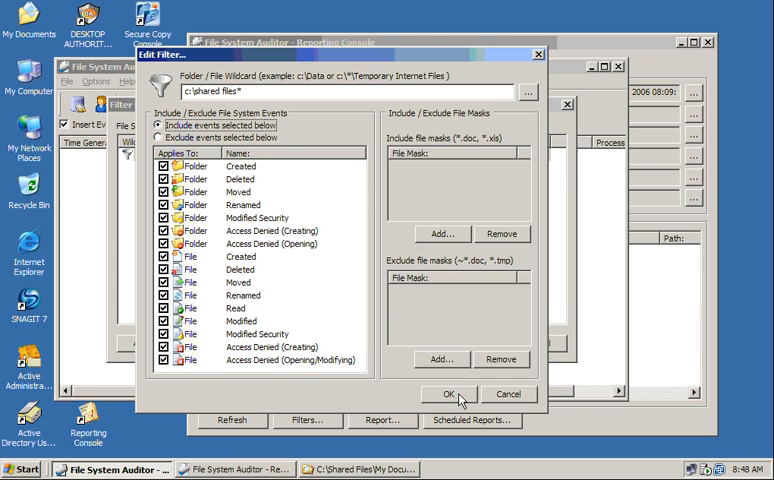
Accept the path filter, then browse Sample.jpg, HR and other Shared Files folders to log access events.
{"action": "left_click", "coordinate": [446, 392]}
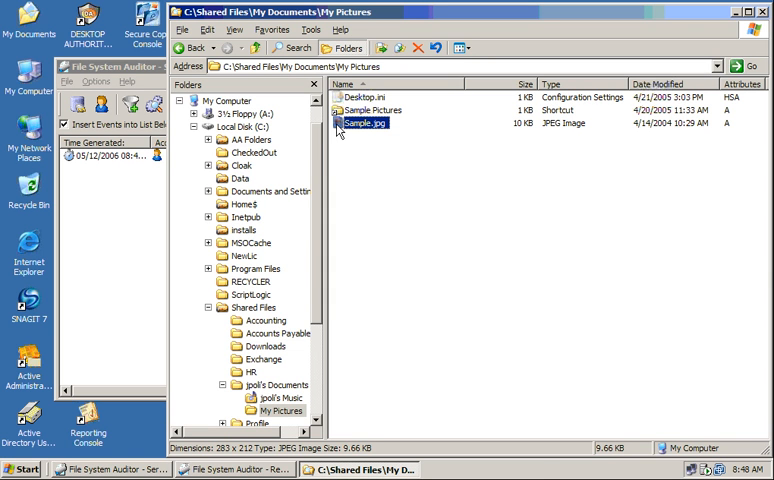
{"action": "double_click", "coordinate": [370, 122]}
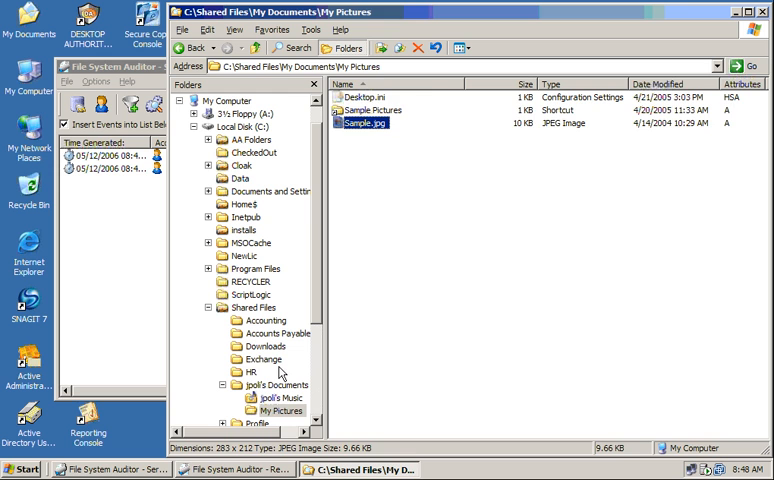
{"action": "left_click", "coordinate": [236, 372]}
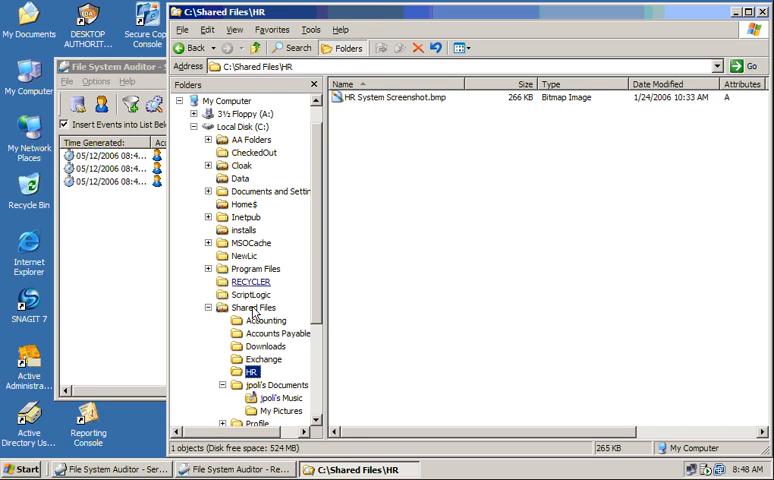
{"action": "left_click", "coordinate": [262, 358]}
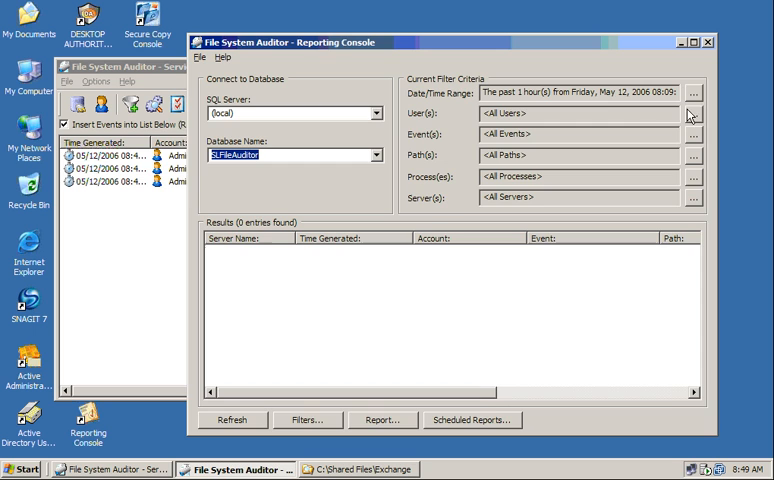
Set the report's Date/Time Range filter to events between two chosen dates.
{"action": "left_click", "coordinate": [698, 92]}
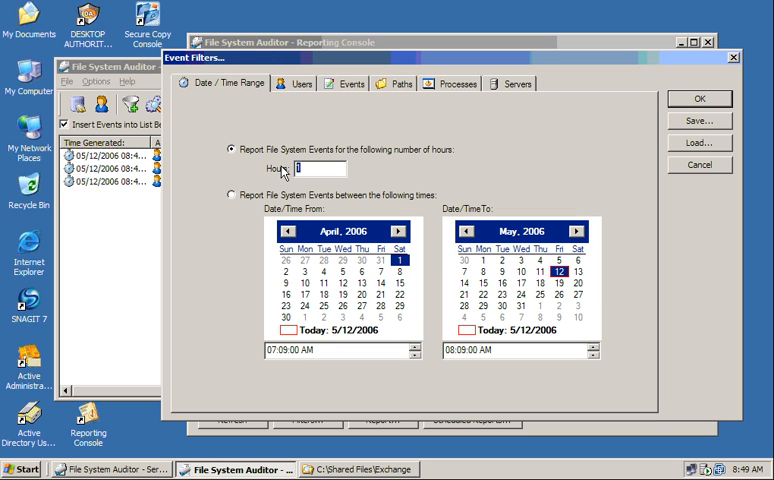
{"action": "left_click", "coordinate": [232, 192]}
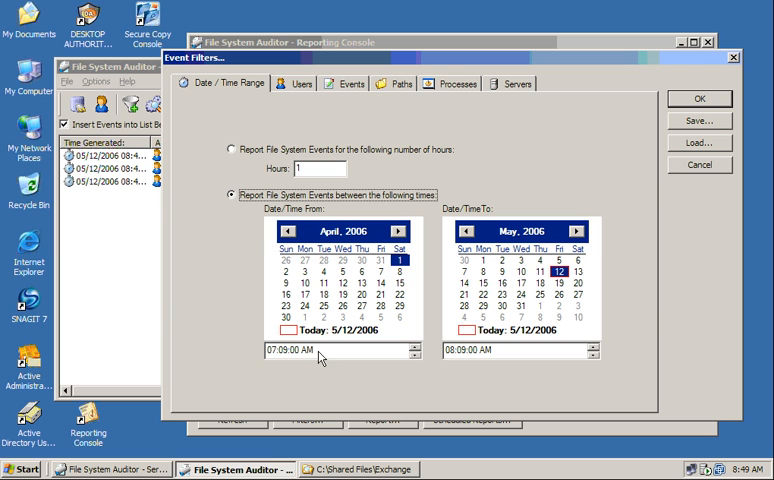
{"action": "mouse_move", "coordinate": [550, 280]}
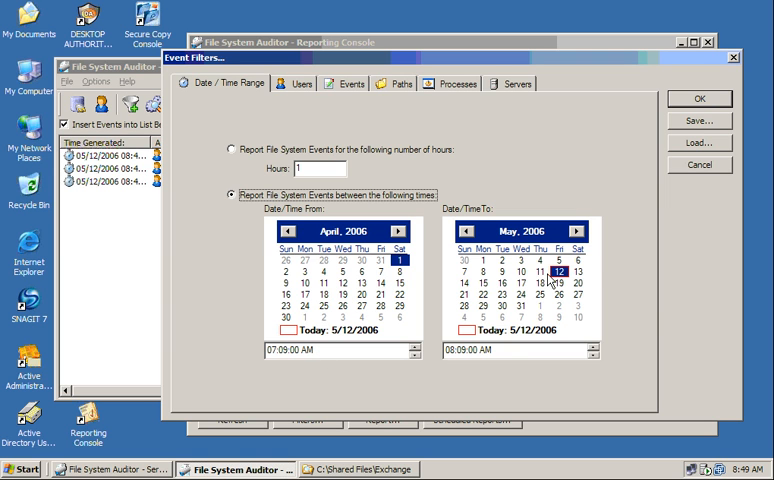
{"action": "mouse_move", "coordinate": [472, 292]}
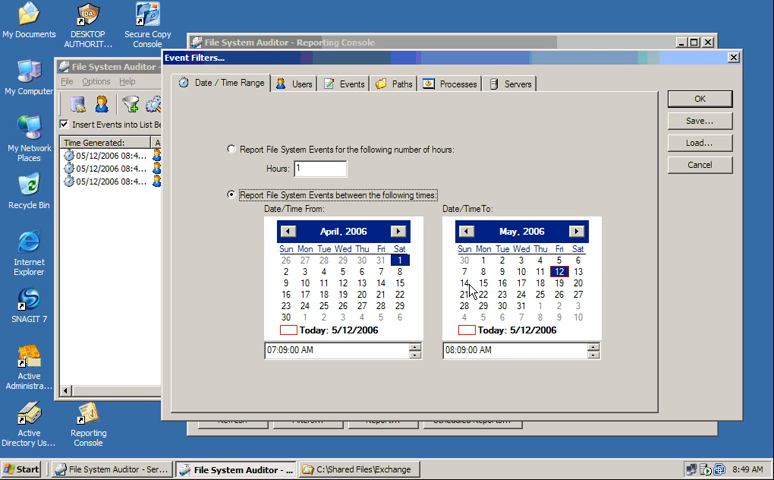
{"action": "left_click", "coordinate": [306, 84]}
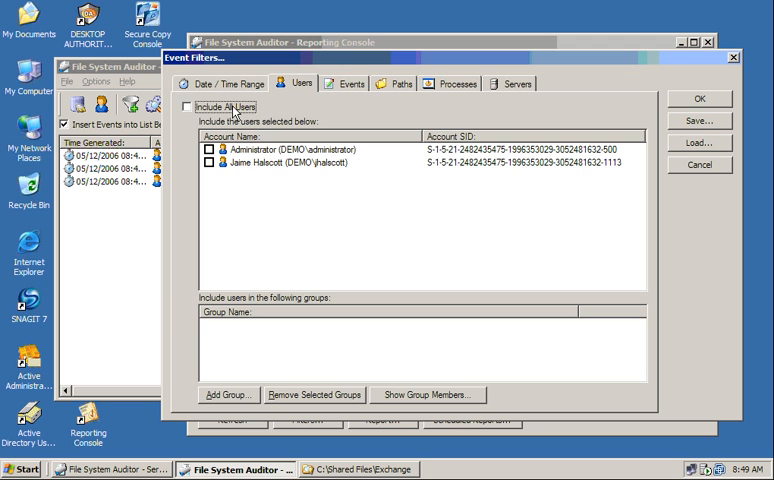
{"action": "mouse_move", "coordinate": [212, 168]}
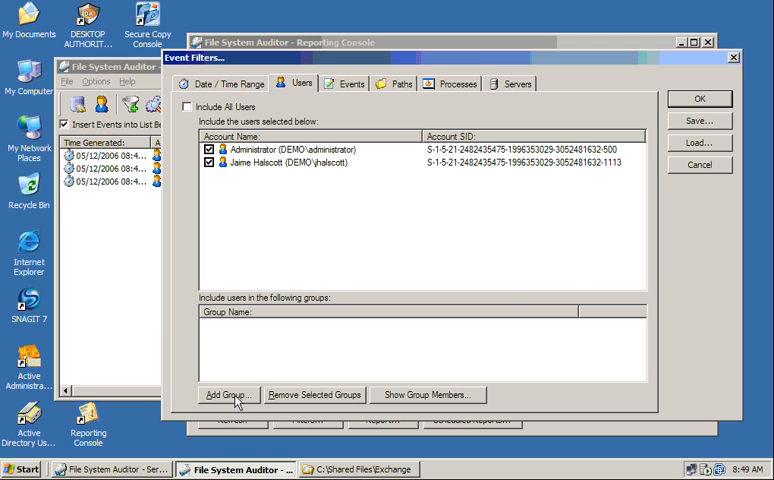
Cancel the Add Group prompt and keep the Users filter including all users.
{"action": "left_click", "coordinate": [228, 394]}
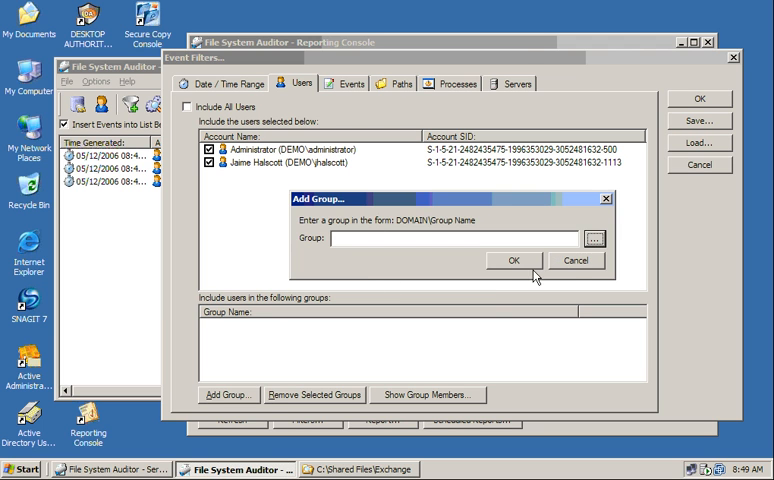
{"action": "left_click", "coordinate": [576, 260]}
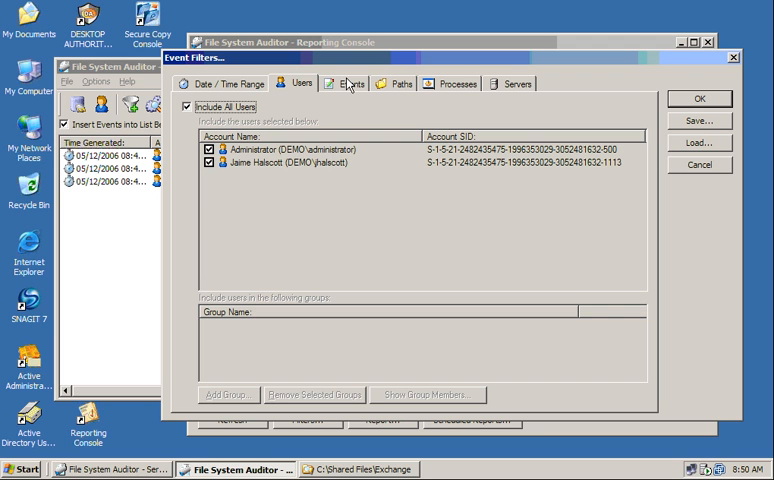
{"action": "left_click", "coordinate": [352, 84]}
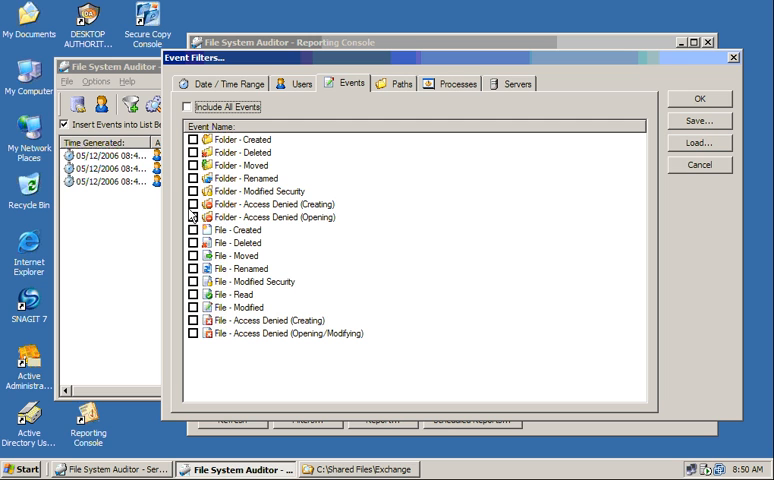
Review specific folder event types, keep all event types included, and list the individual processes.
{"action": "left_click", "coordinate": [194, 204]}
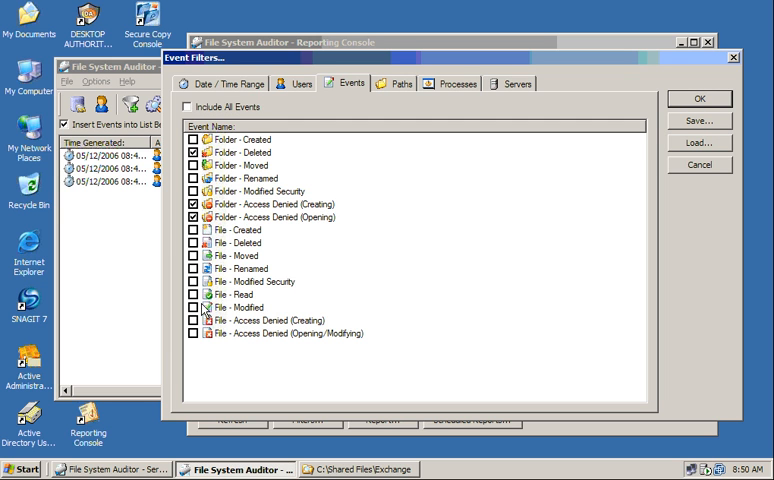
{"action": "left_click", "coordinate": [192, 108]}
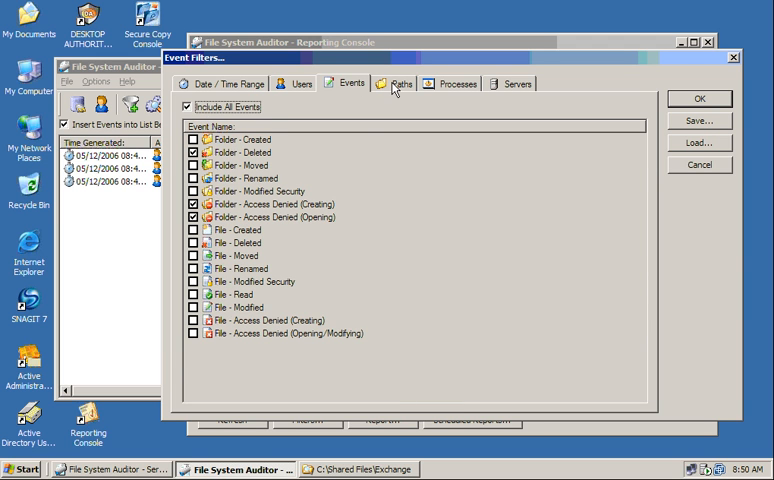
{"action": "left_click", "coordinate": [398, 84]}
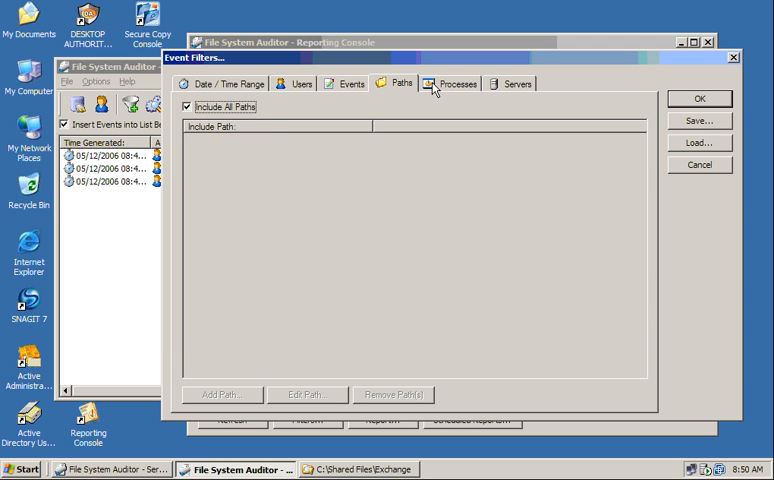
{"action": "left_click", "coordinate": [456, 84]}
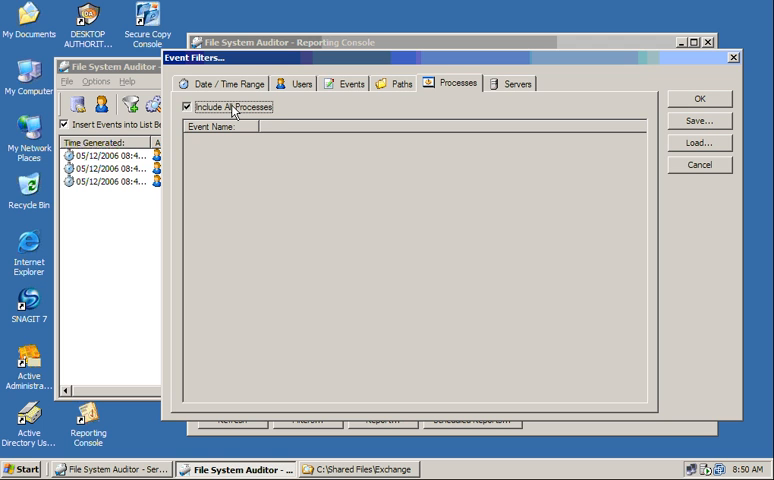
{"action": "left_click", "coordinate": [192, 106]}
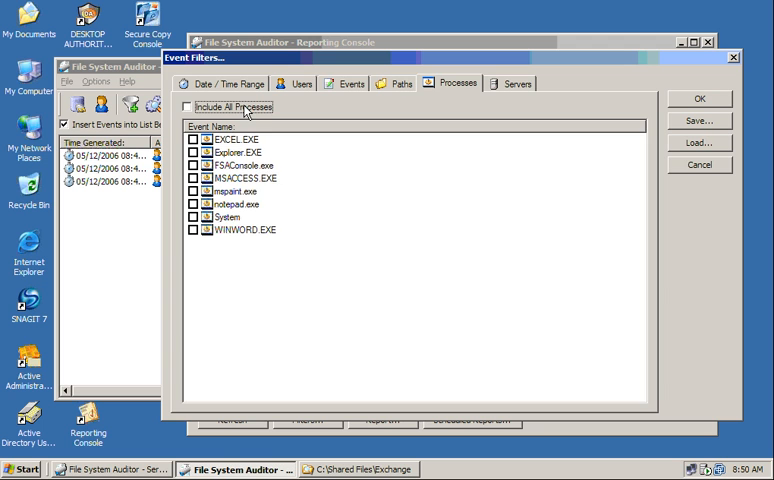
Review the individual servers (DEMODC1), re-include all servers, and apply the event filters.
{"action": "left_click", "coordinate": [520, 84]}
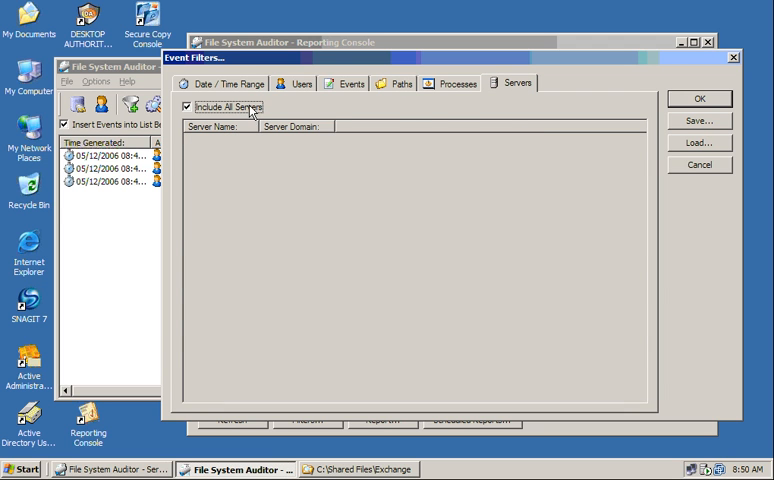
{"action": "left_click", "coordinate": [192, 106]}
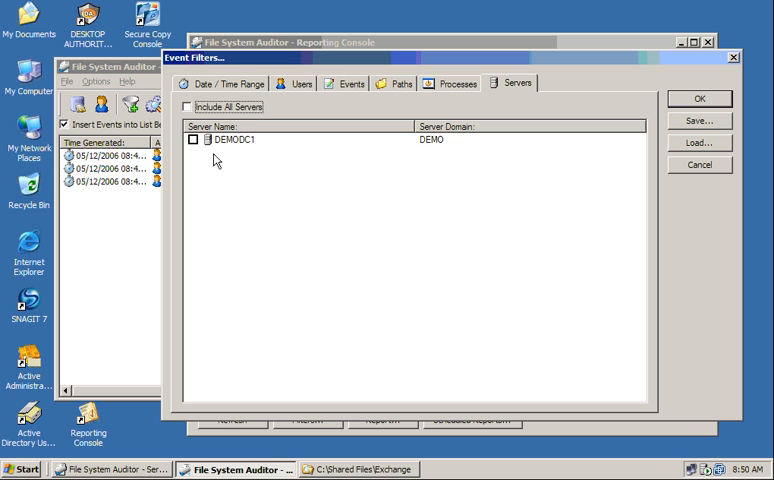
{"action": "mouse_move", "coordinate": [236, 108]}
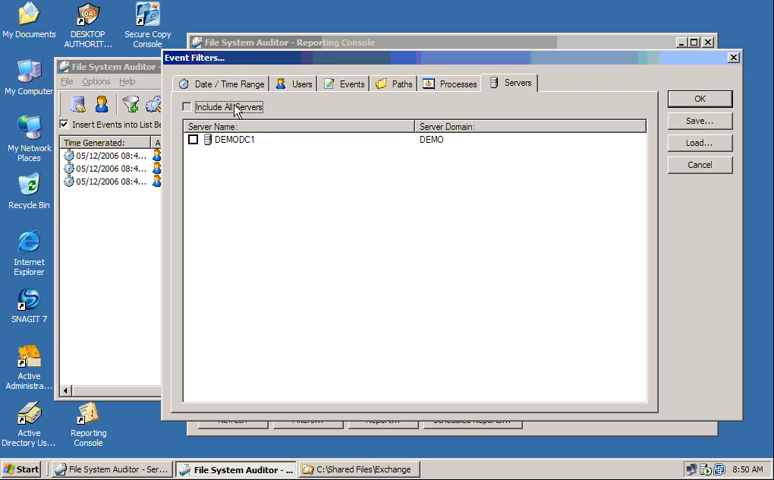
{"action": "left_click", "coordinate": [192, 106]}
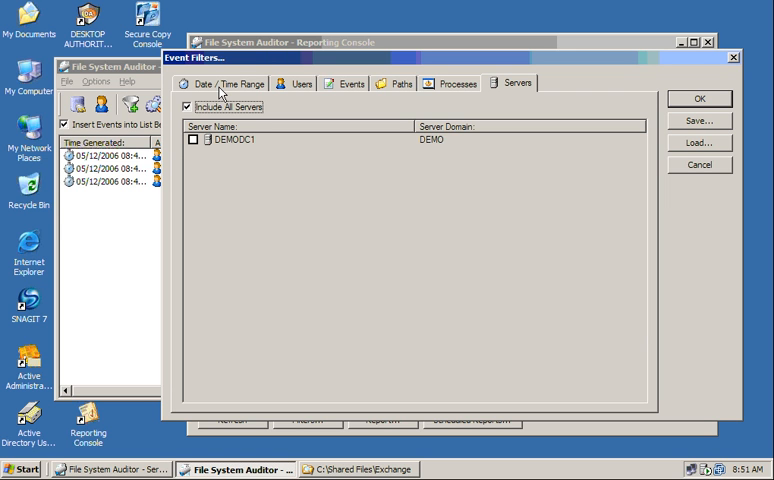
{"action": "left_click", "coordinate": [700, 98]}
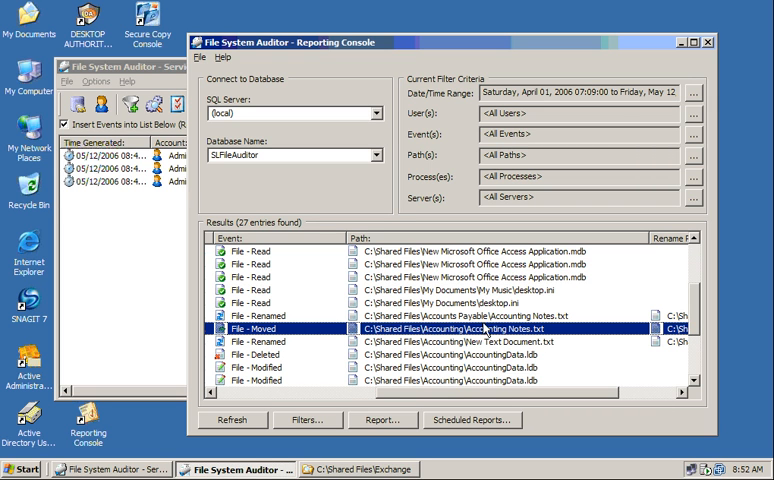
{"action": "mouse_move", "coordinate": [480, 396]}
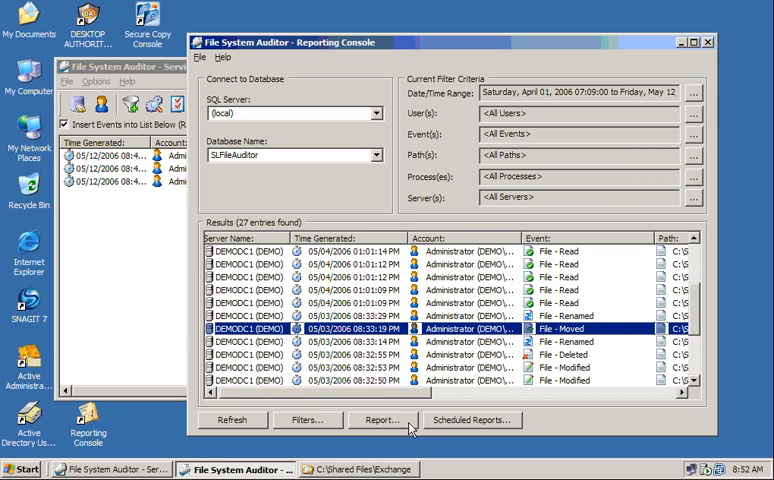
Generate a preview of the audit report for the 27 matching events.
{"action": "left_click", "coordinate": [380, 420]}
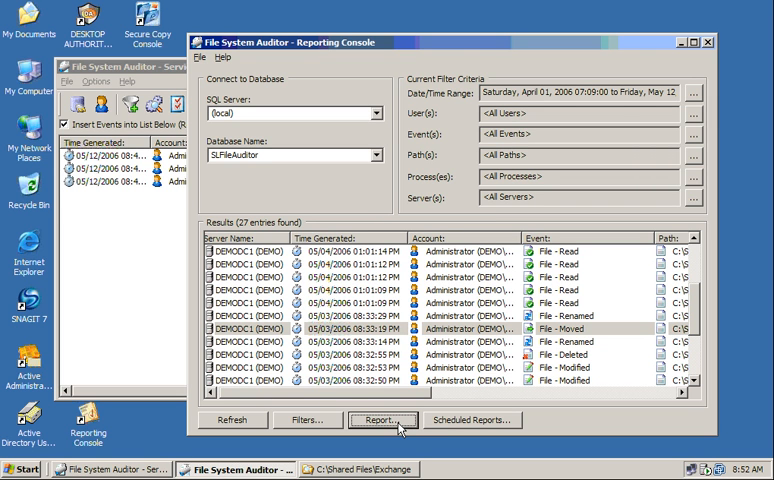
{"action": "left_click", "coordinate": [384, 420]}
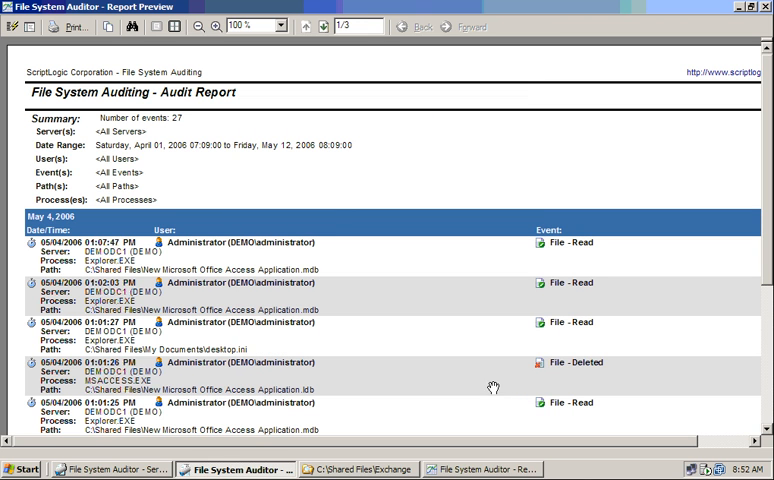
{"action": "left_click", "coordinate": [8, 8]}
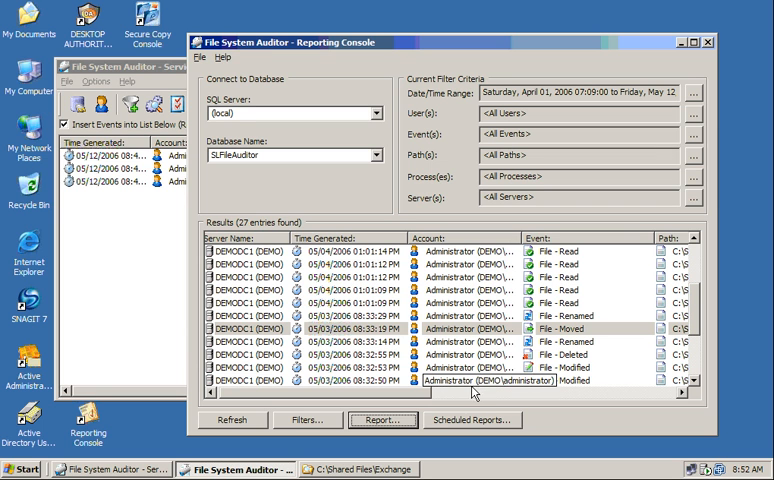
Create a new scheduled report described as 'Accounting Activity'.
{"action": "left_click", "coordinate": [472, 420]}
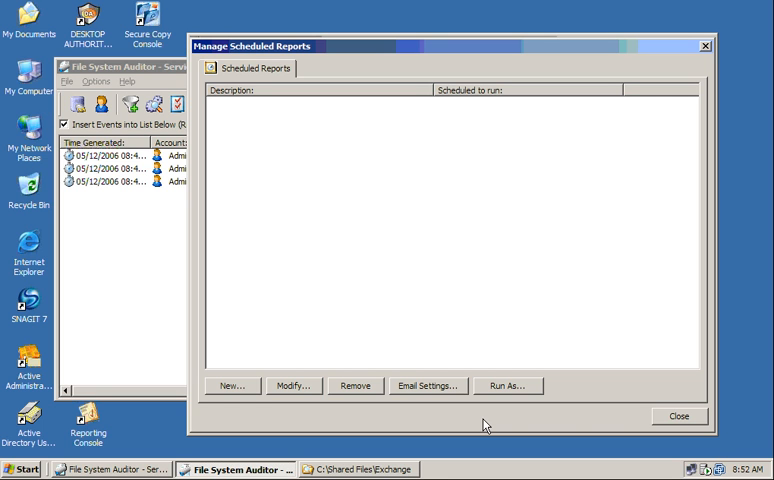
{"action": "left_click", "coordinate": [220, 384]}
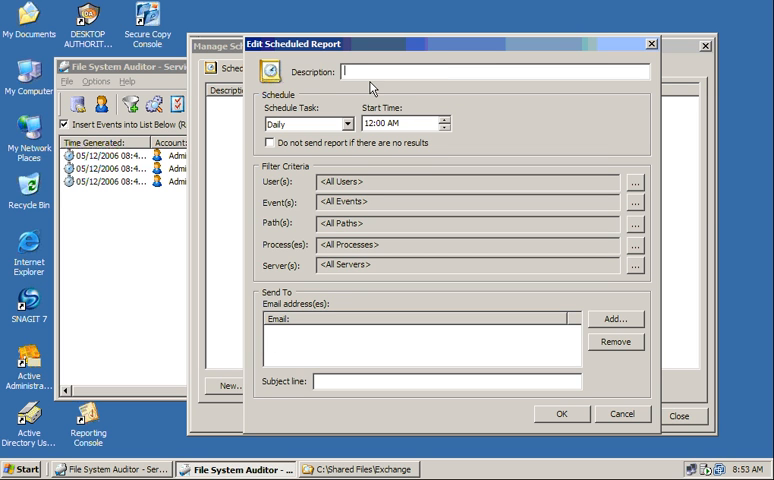
{"action": "type", "text": "Accounting Activity"}
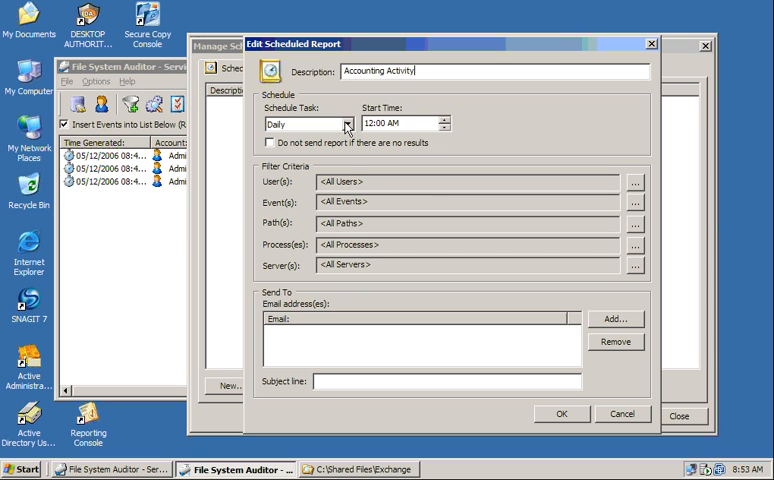
Choose the report's schedule frequency and its run day.
{"action": "left_click", "coordinate": [344, 122]}
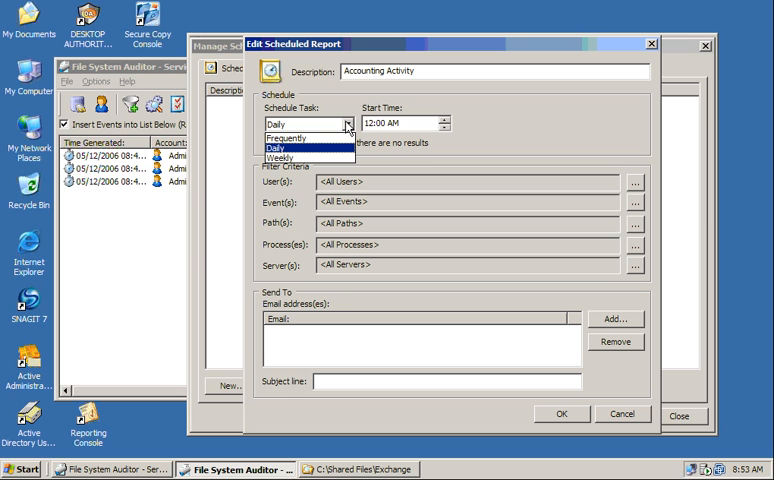
{"action": "left_click", "coordinate": [300, 156]}
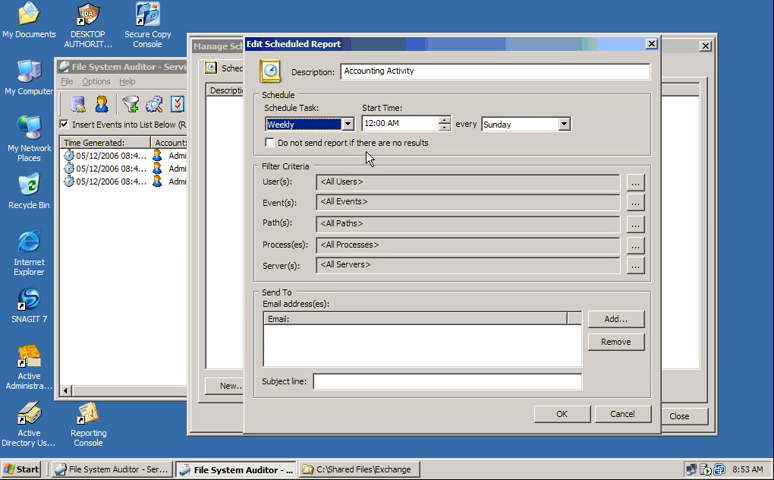
{"action": "mouse_move", "coordinate": [520, 136]}
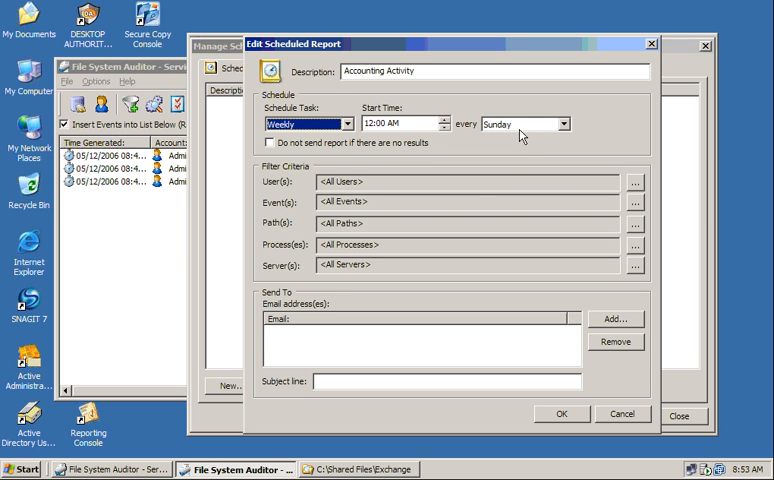
{"action": "left_click", "coordinate": [552, 124]}
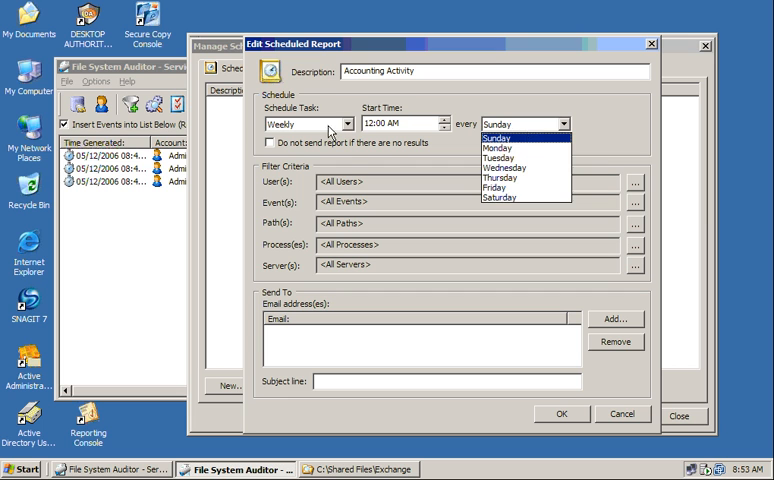
{"action": "left_click", "coordinate": [312, 122]}
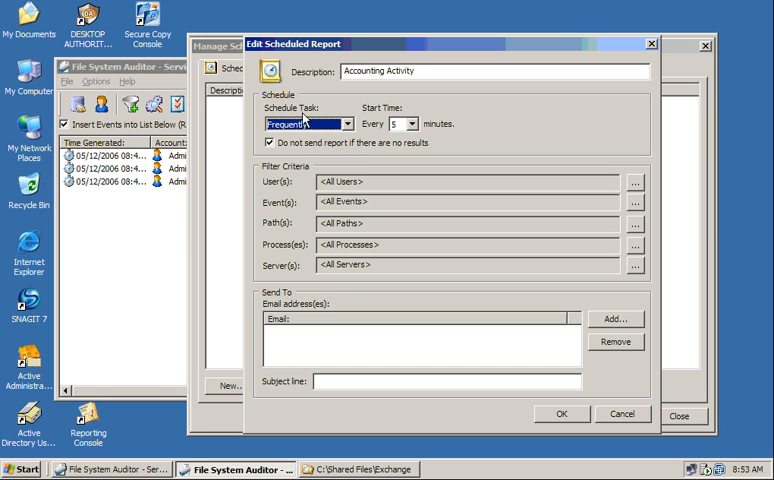
{"action": "left_click", "coordinate": [406, 124]}
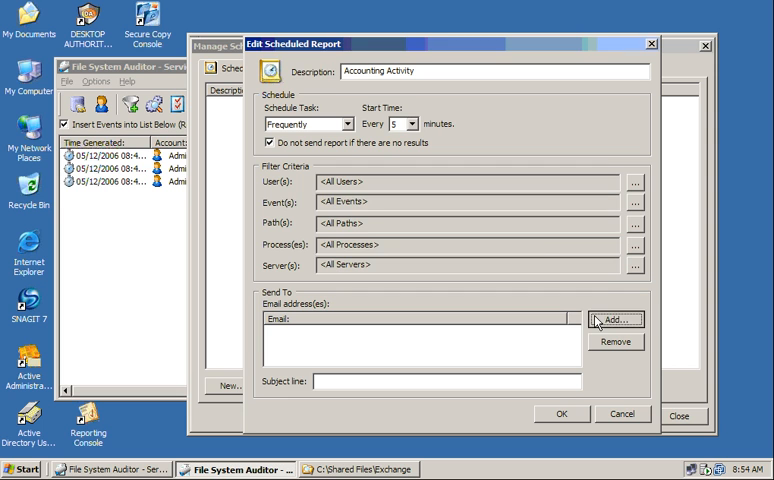
{"action": "left_click", "coordinate": [616, 318]}
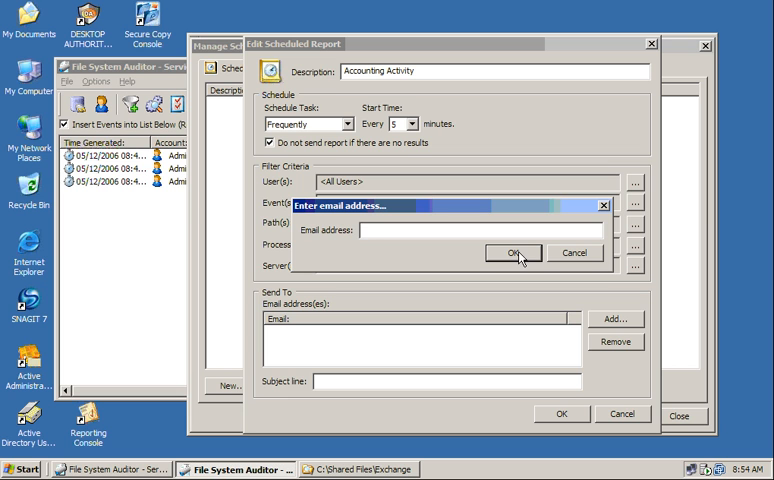
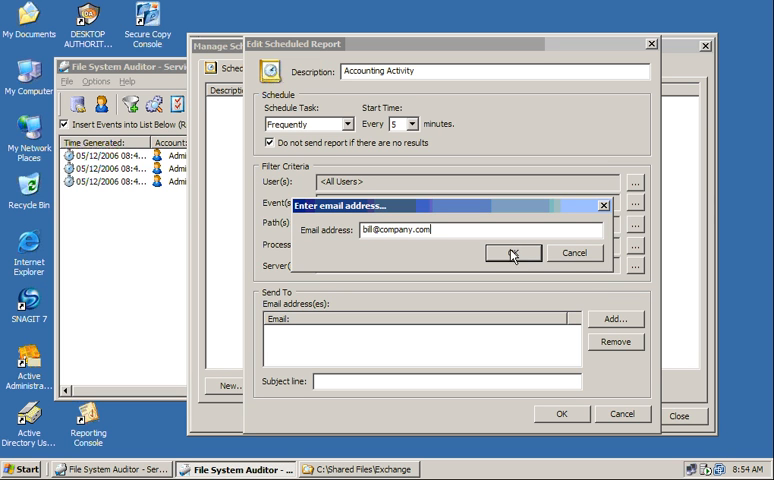
{"action": "left_click", "coordinate": [512, 252]}
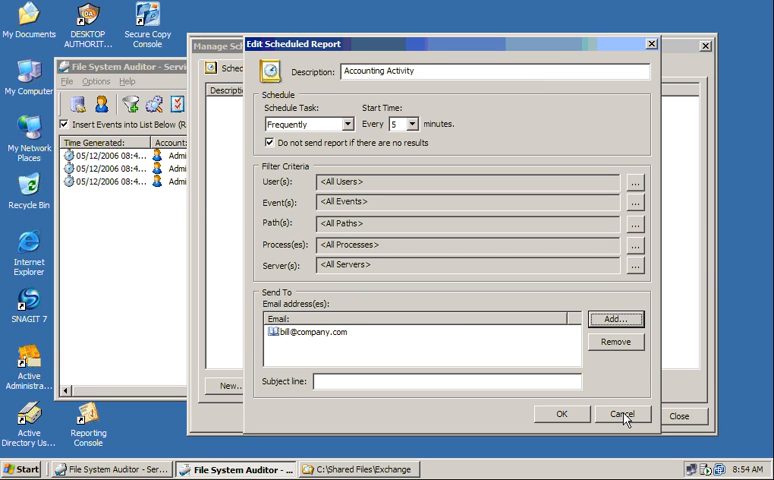
{"action": "left_click", "coordinate": [624, 412]}
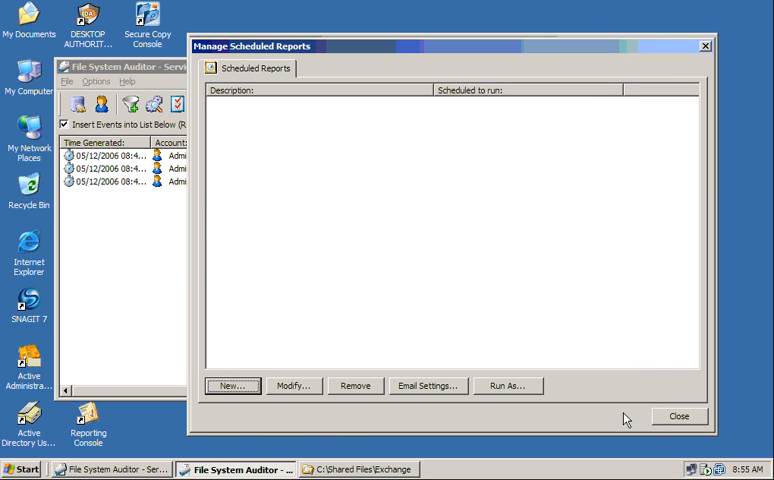
Bring up the SMTP email settings, selecting the port 25 value and the From Email field.
{"action": "left_click", "coordinate": [428, 386]}
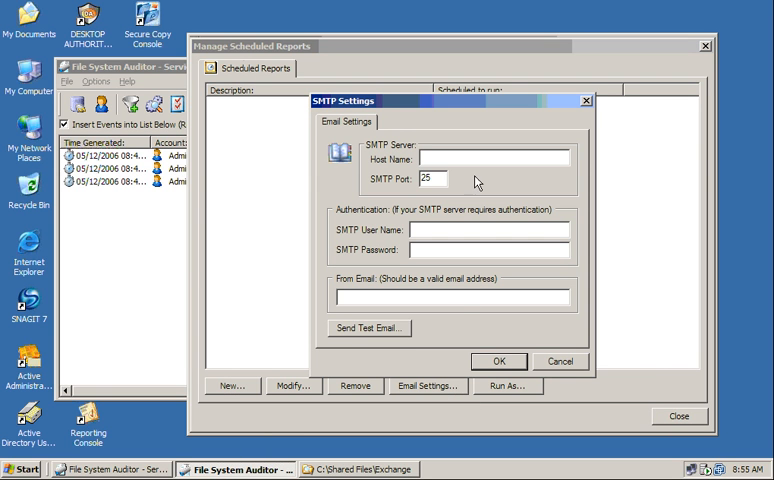
{"action": "triple_click", "coordinate": [438, 180]}
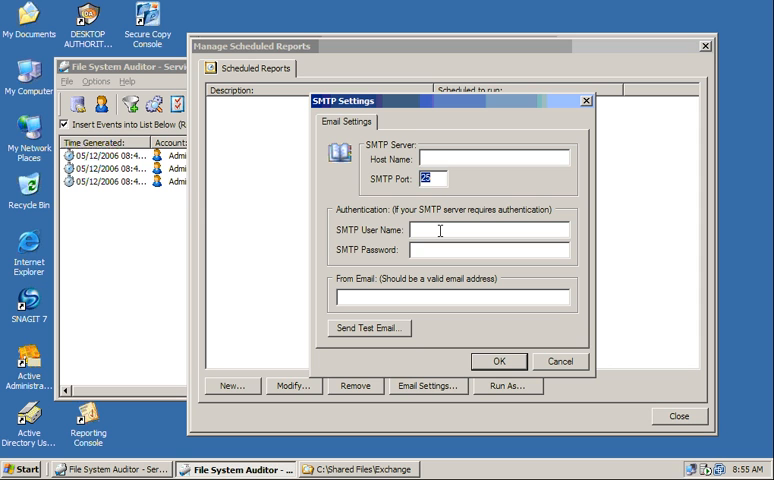
{"action": "left_click", "coordinate": [390, 296]}
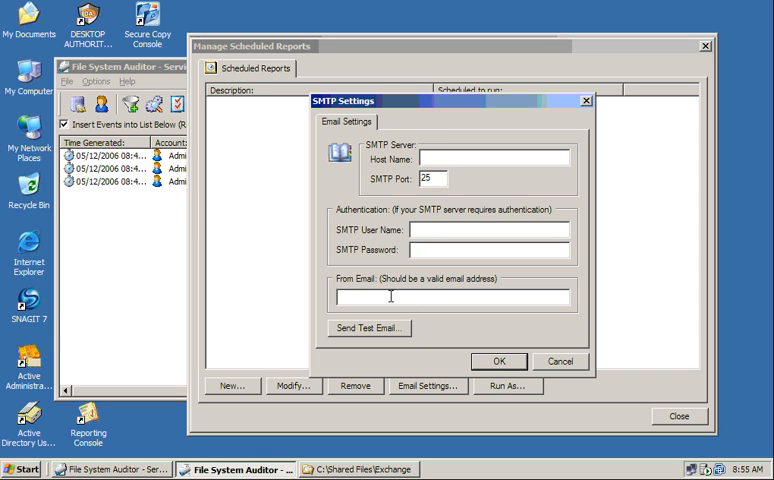